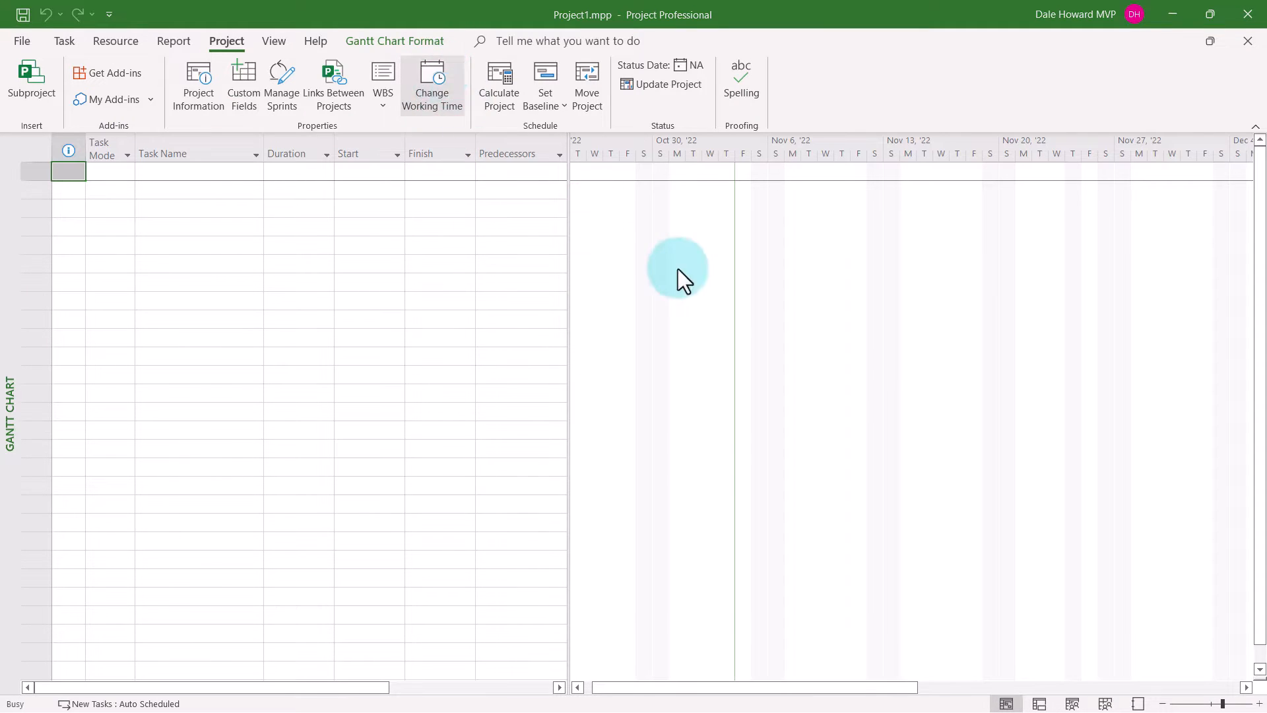
- Bring up the Change Working Time dialog for the Standard project calendar
left_click(432, 85)
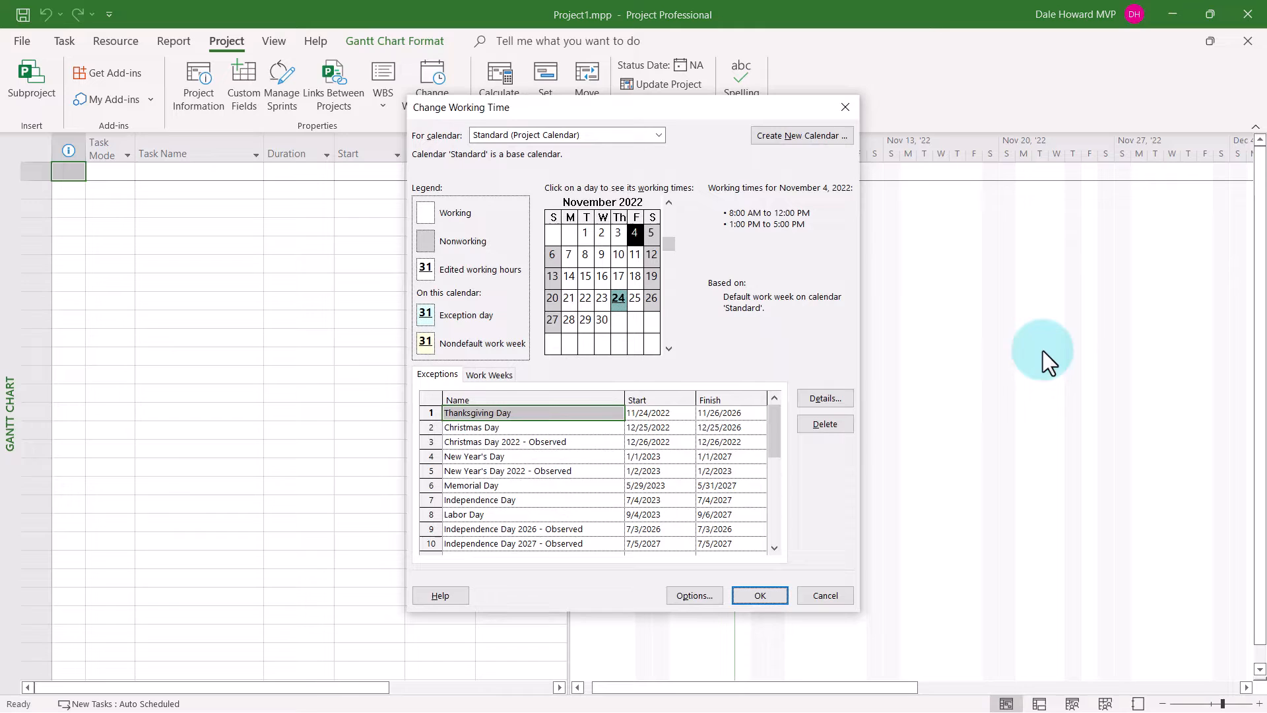
mouse_move(1054, 330)
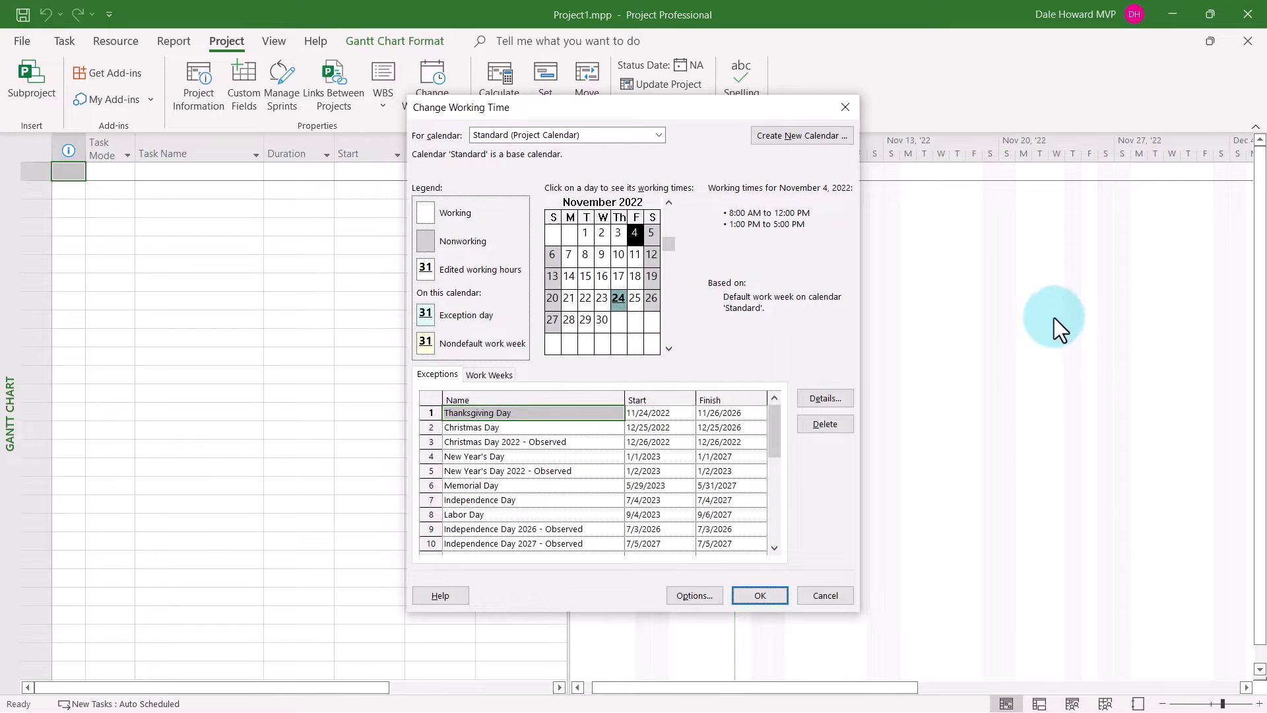
mouse_move(1050, 323)
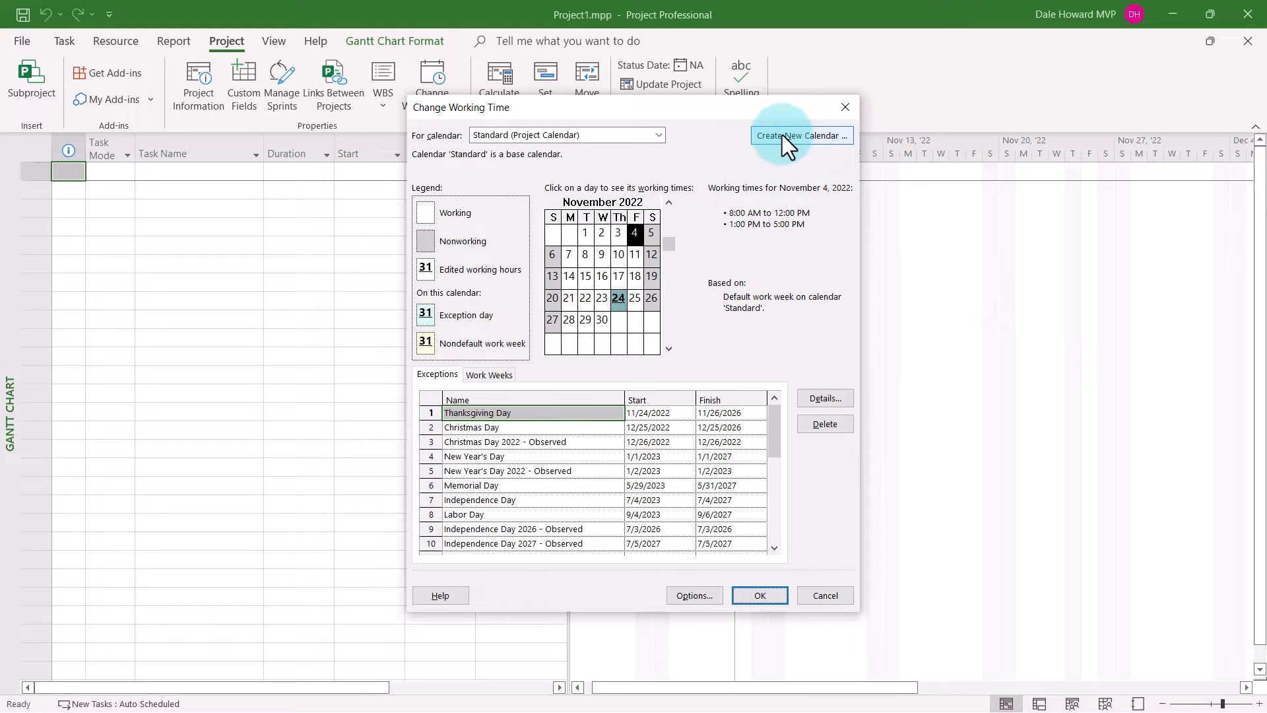
- Create a new base calendar from scratch named 'Weekend Work'
left_click(800, 134)
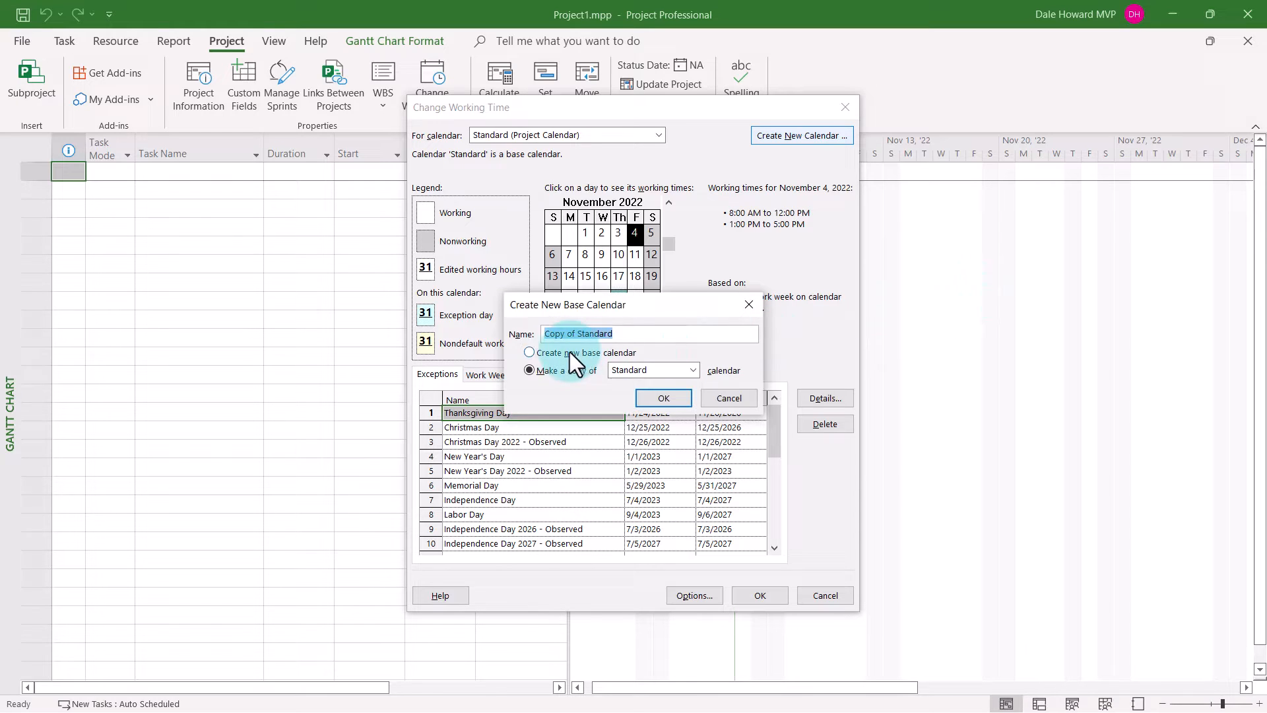
left_click(529, 352)
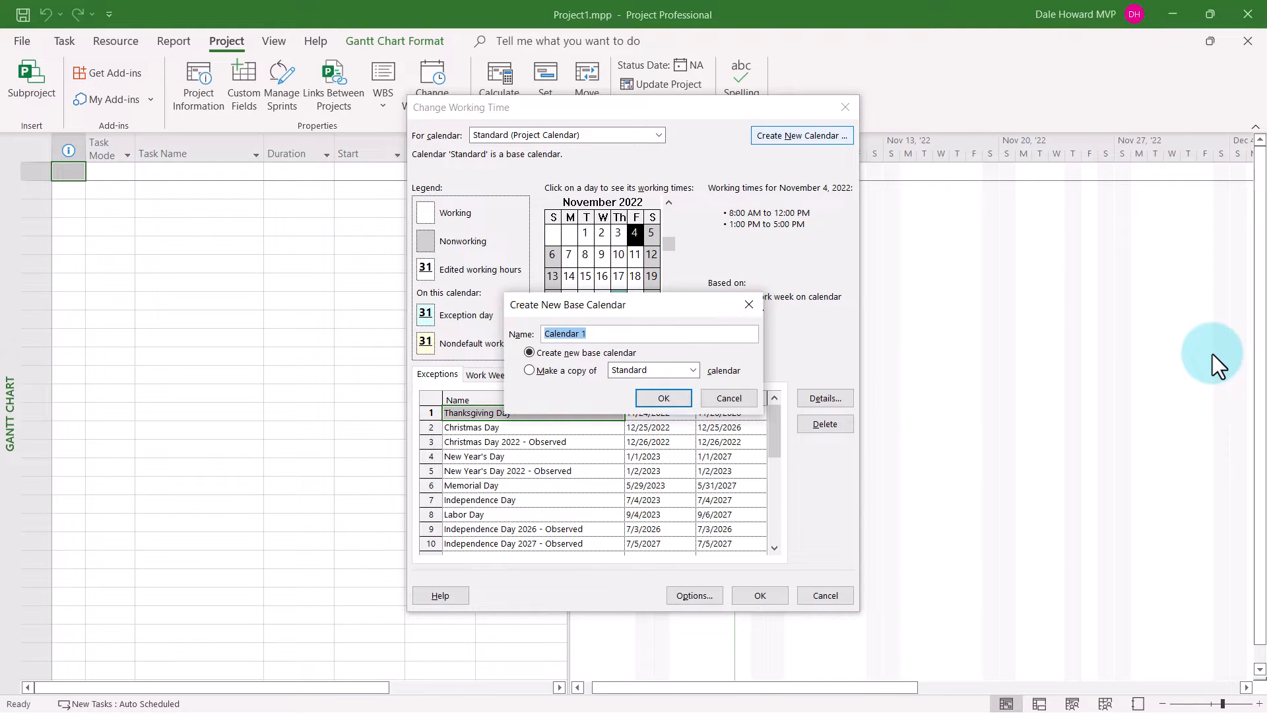
type("Weekend Work")
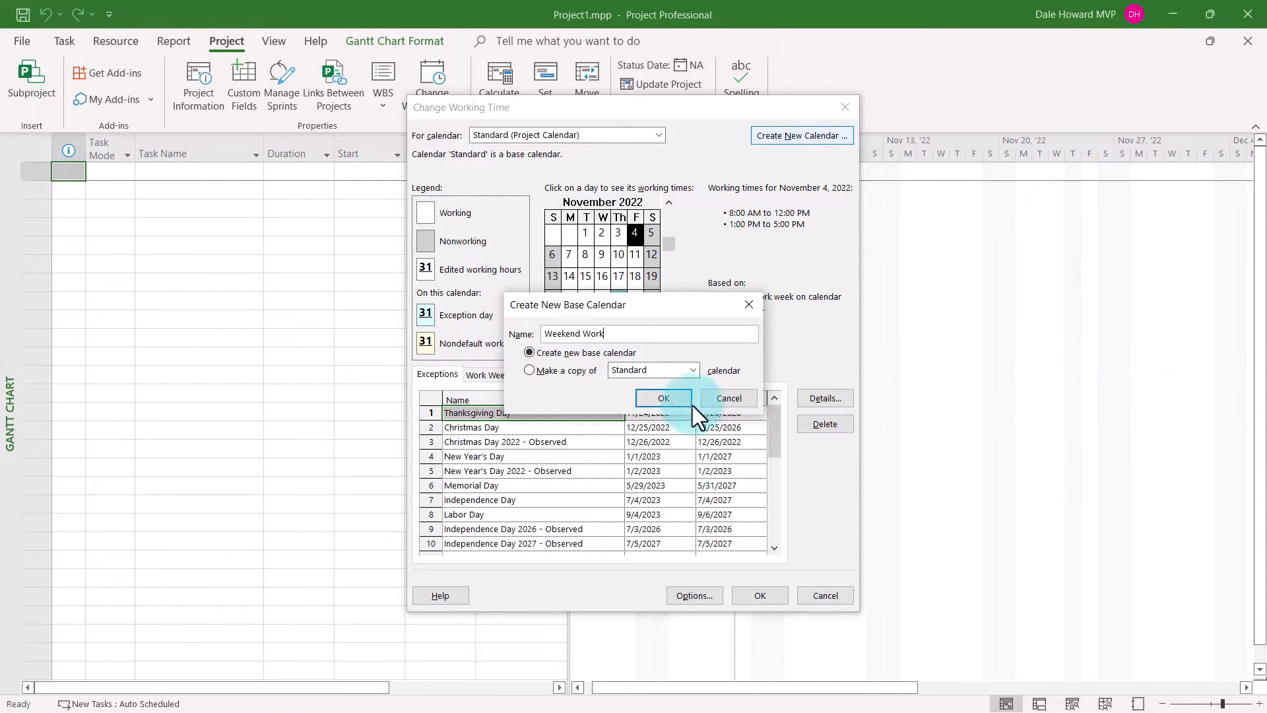
left_click(662, 397)
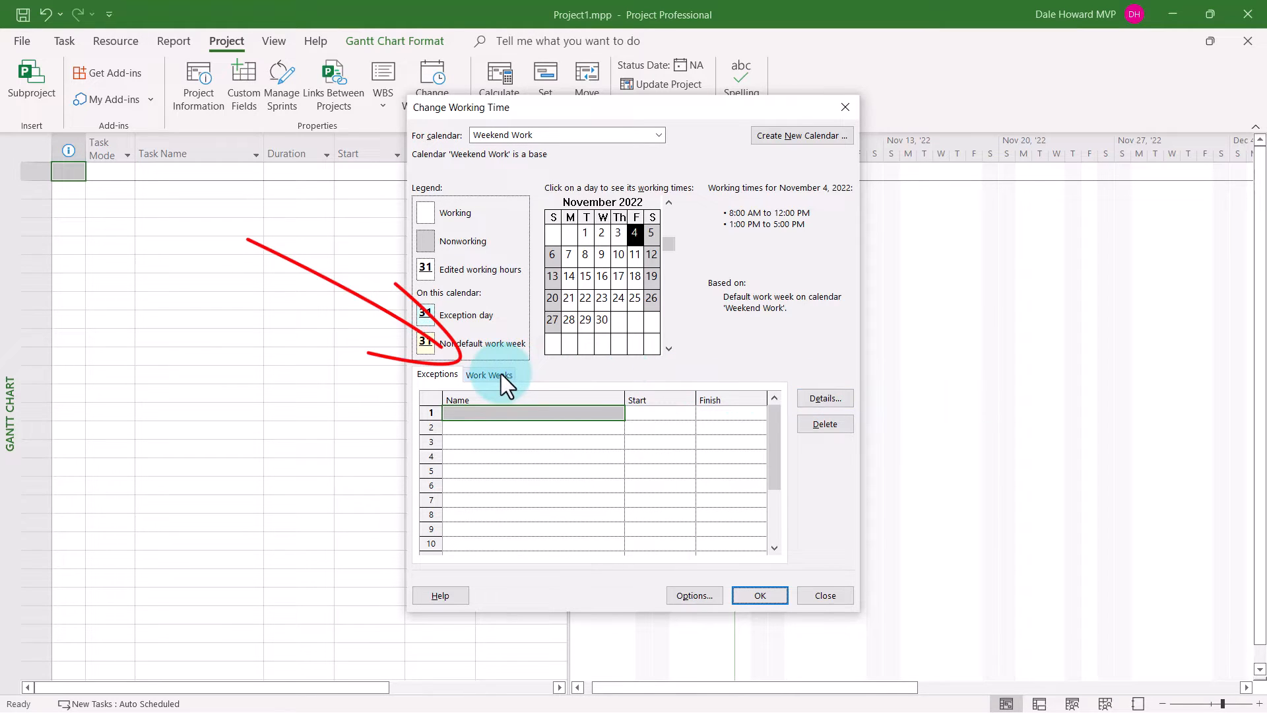
- Show the day details of the Weekend Work calendar's [Default] work week
left_click(489, 374)
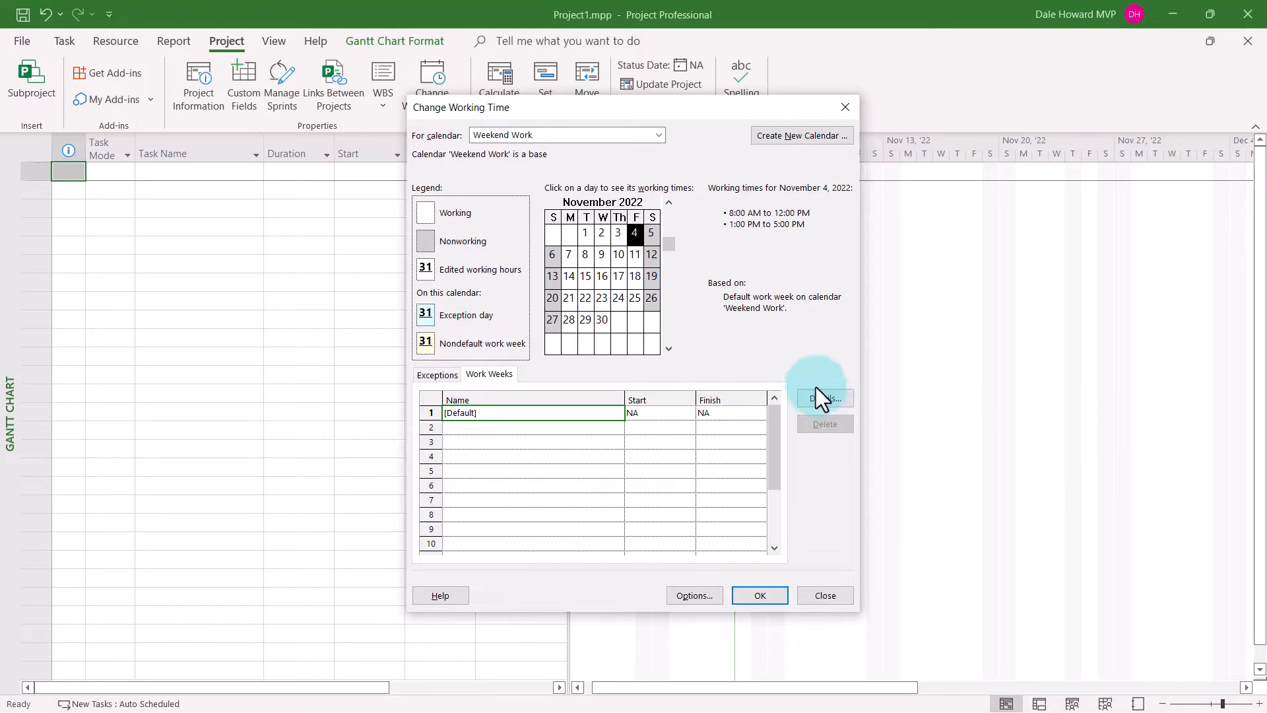
left_click(824, 397)
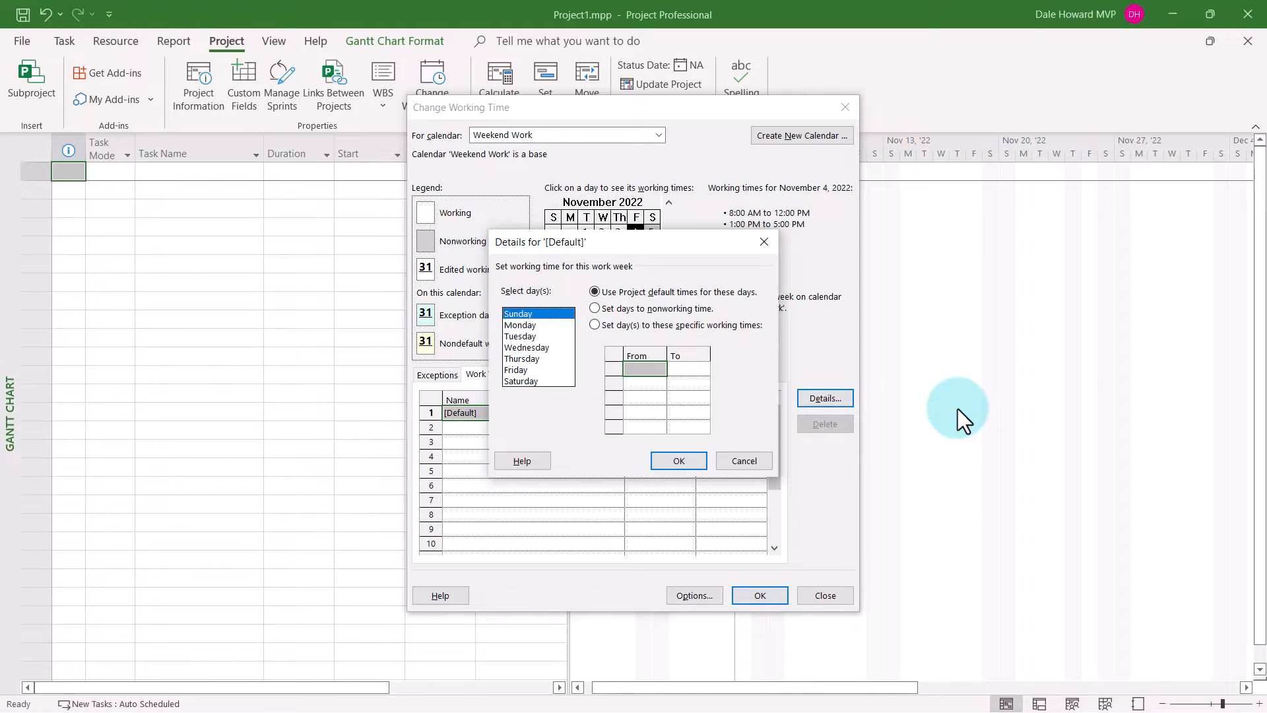
mouse_move(549, 400)
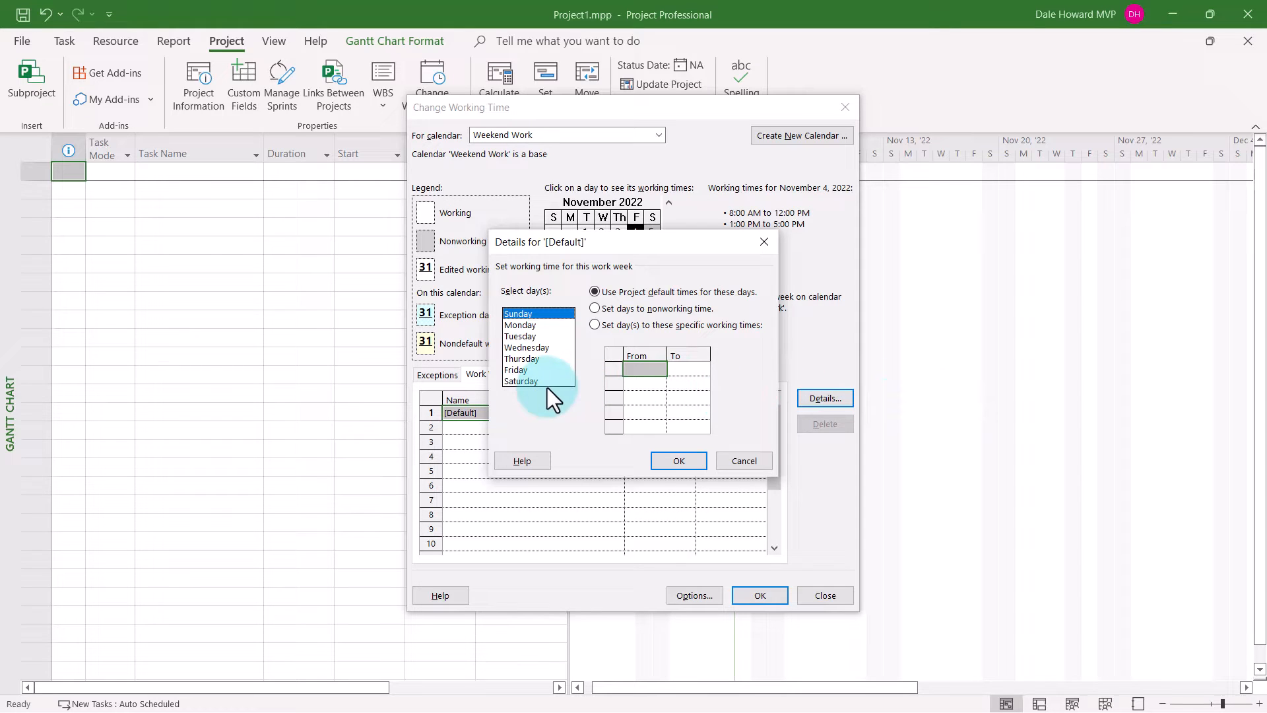
- Give Saturday and Sunday specific working times of 8:00 AM–12:00 PM and 1:00 PM–5:00 PM
left_click(520, 381)
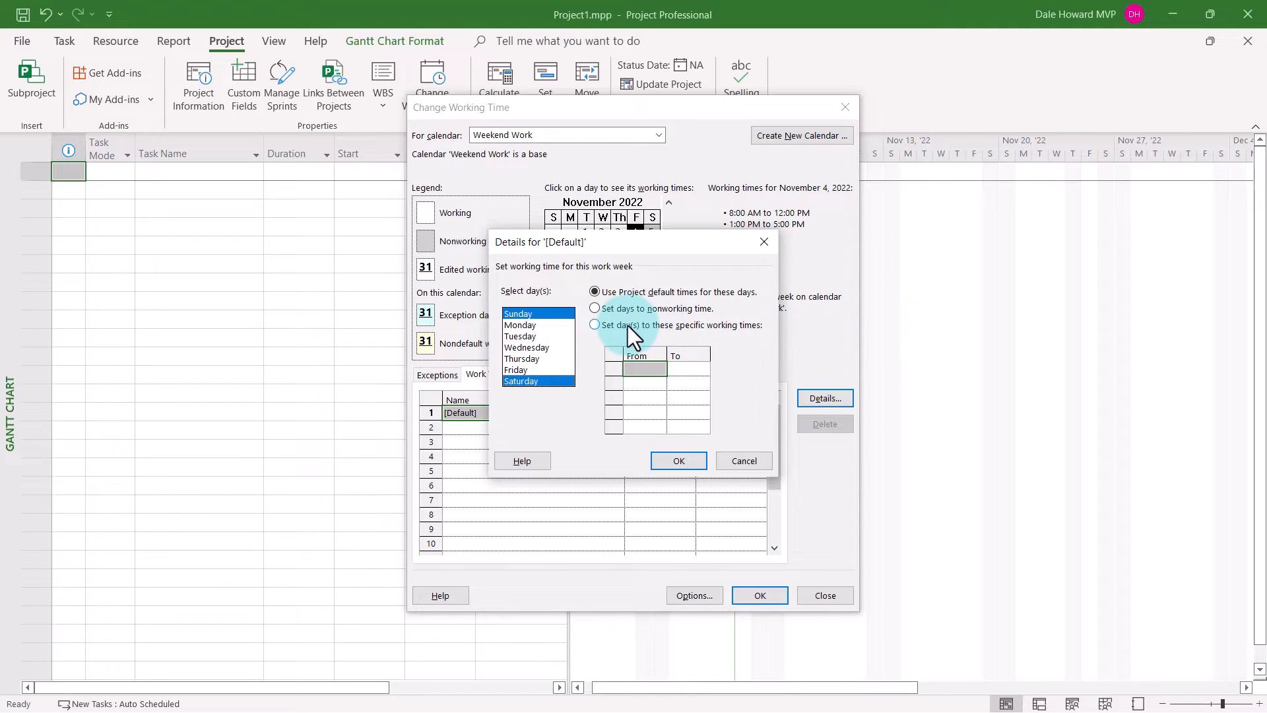
left_click(594, 324)
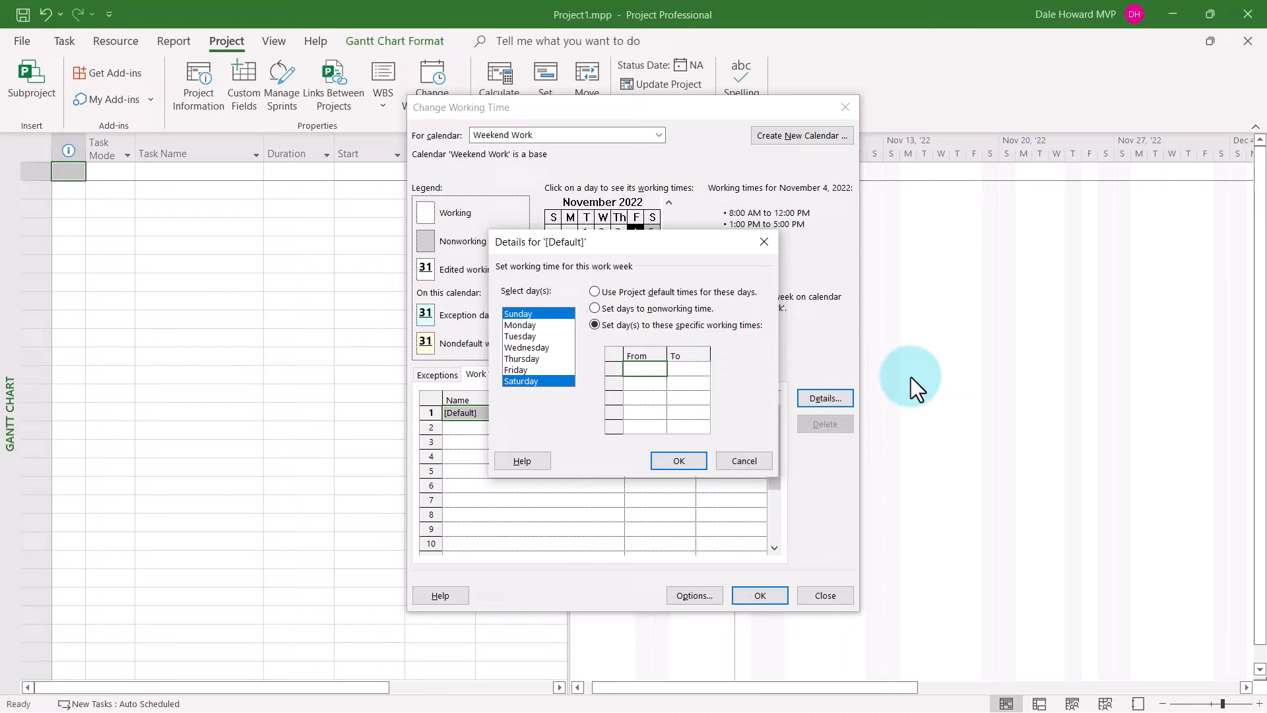
type("8am")
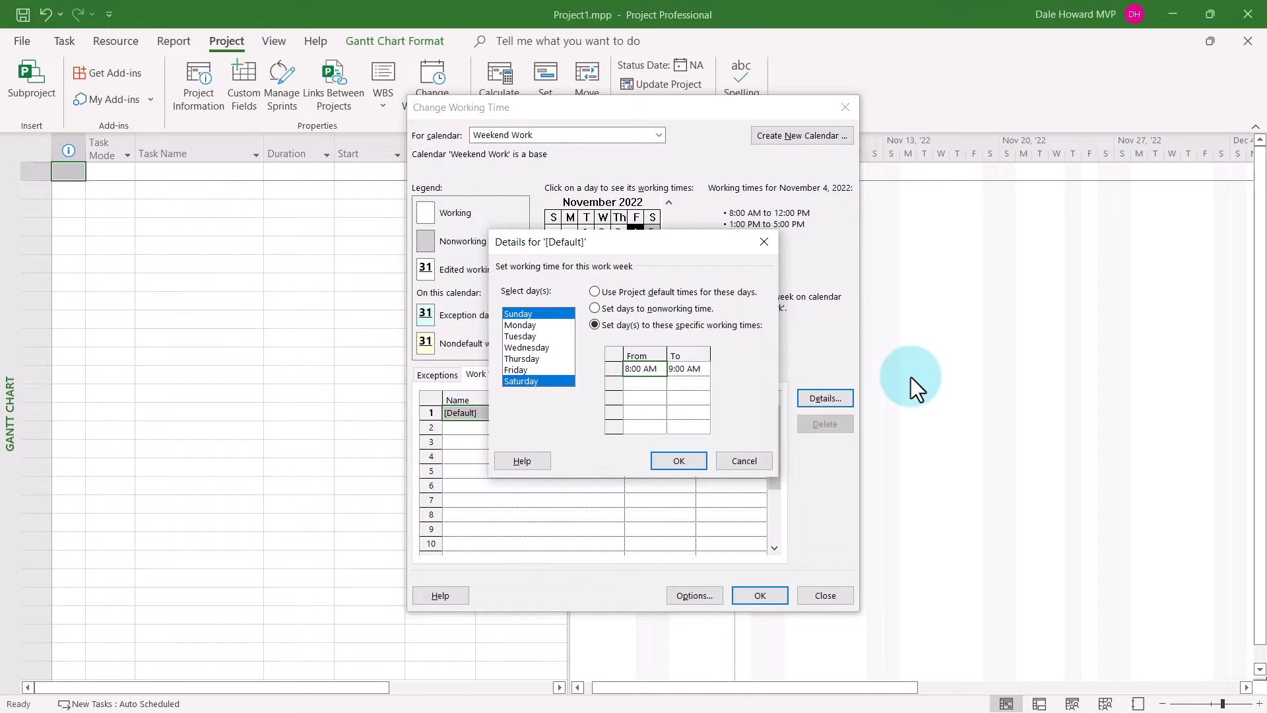
type("1")
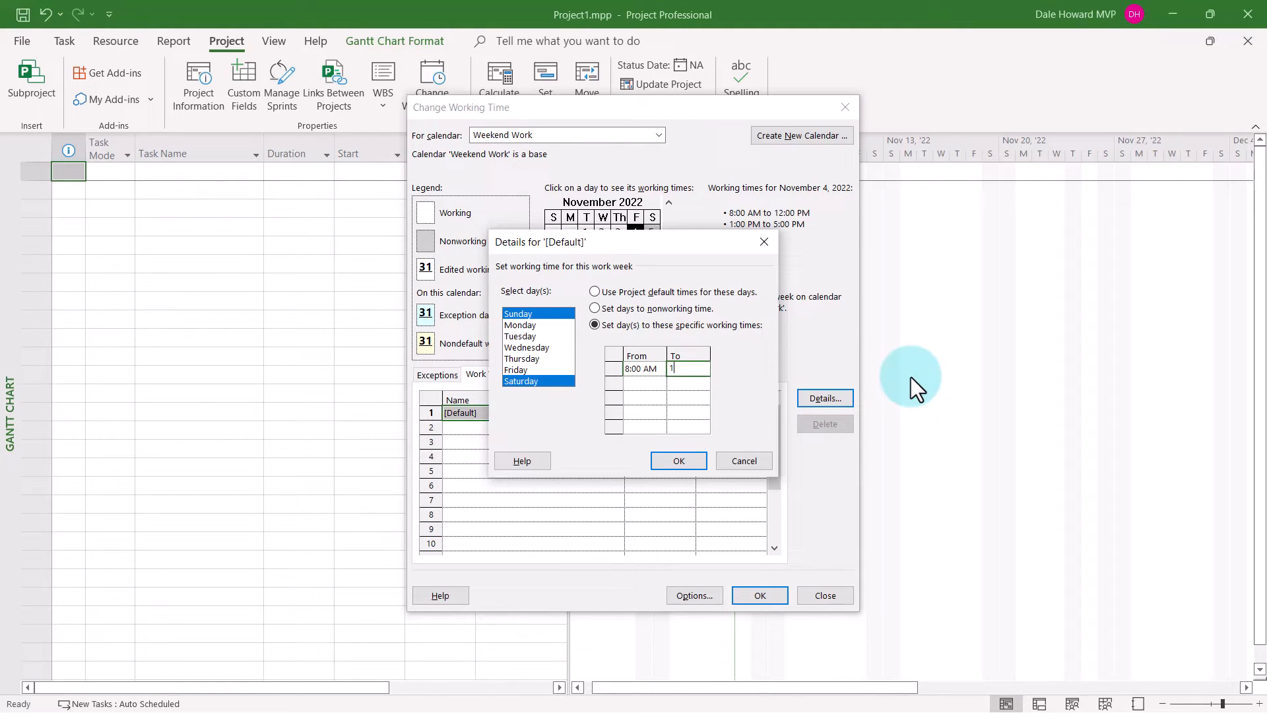
type("2:00 PM")
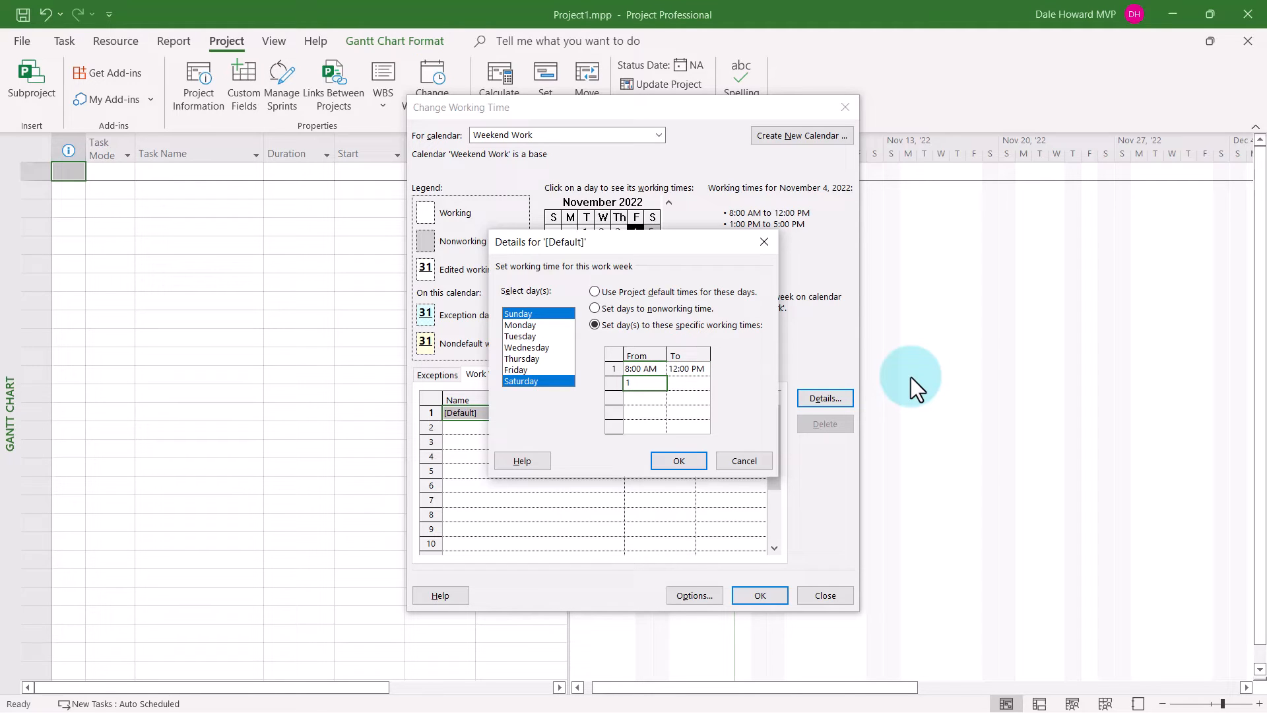
type("6")
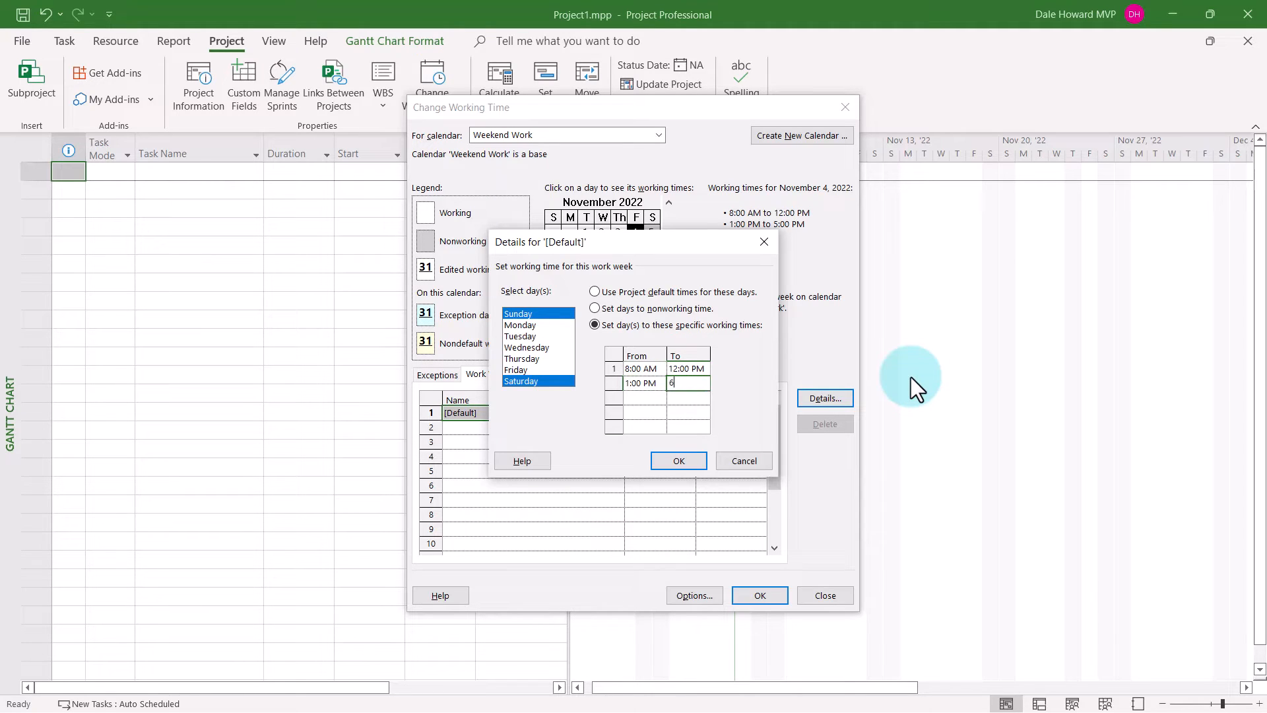
type("5")
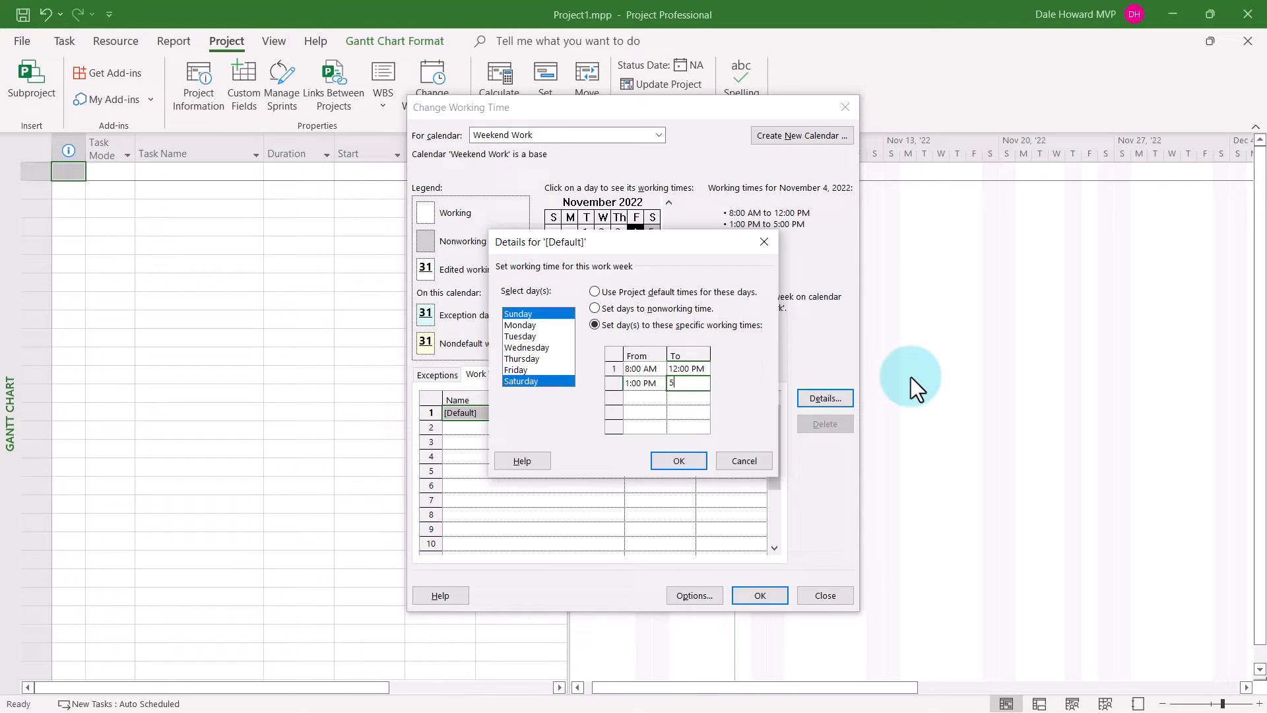
type(":00 PM")
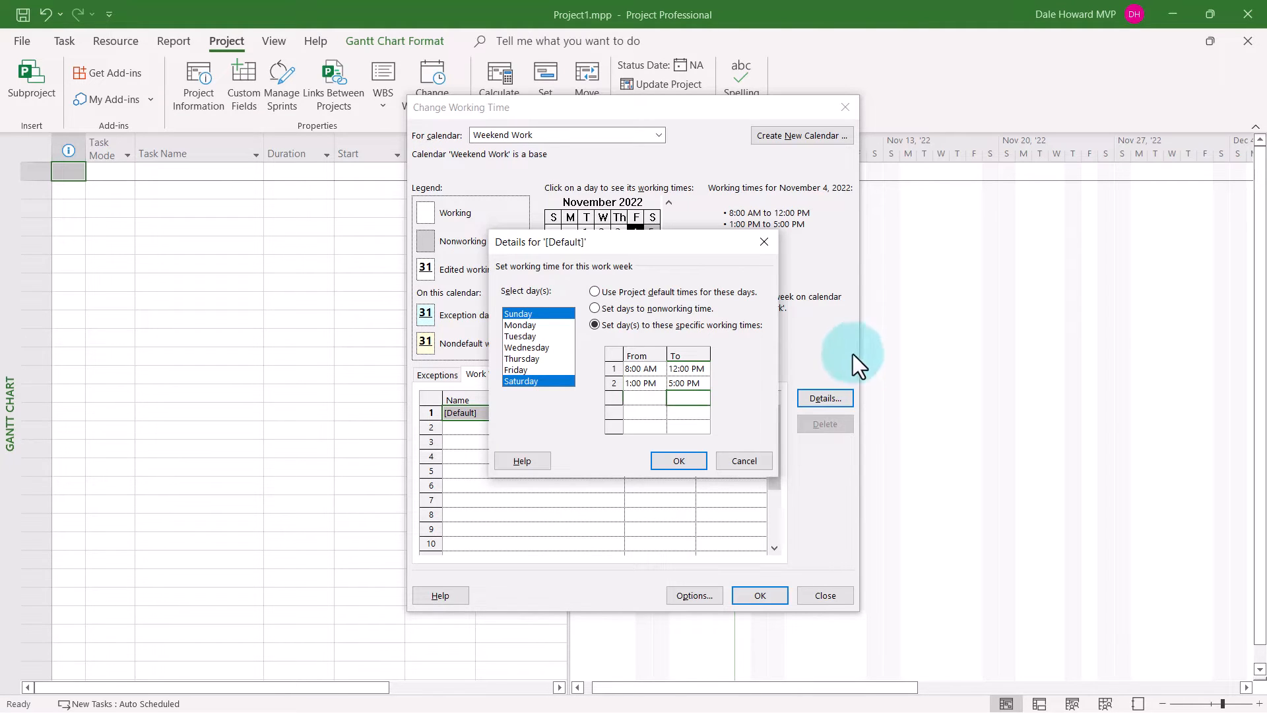
- Mark Monday through Friday as nonworking days, leaving Saturday working
left_click_drag(521, 325, 521, 381)
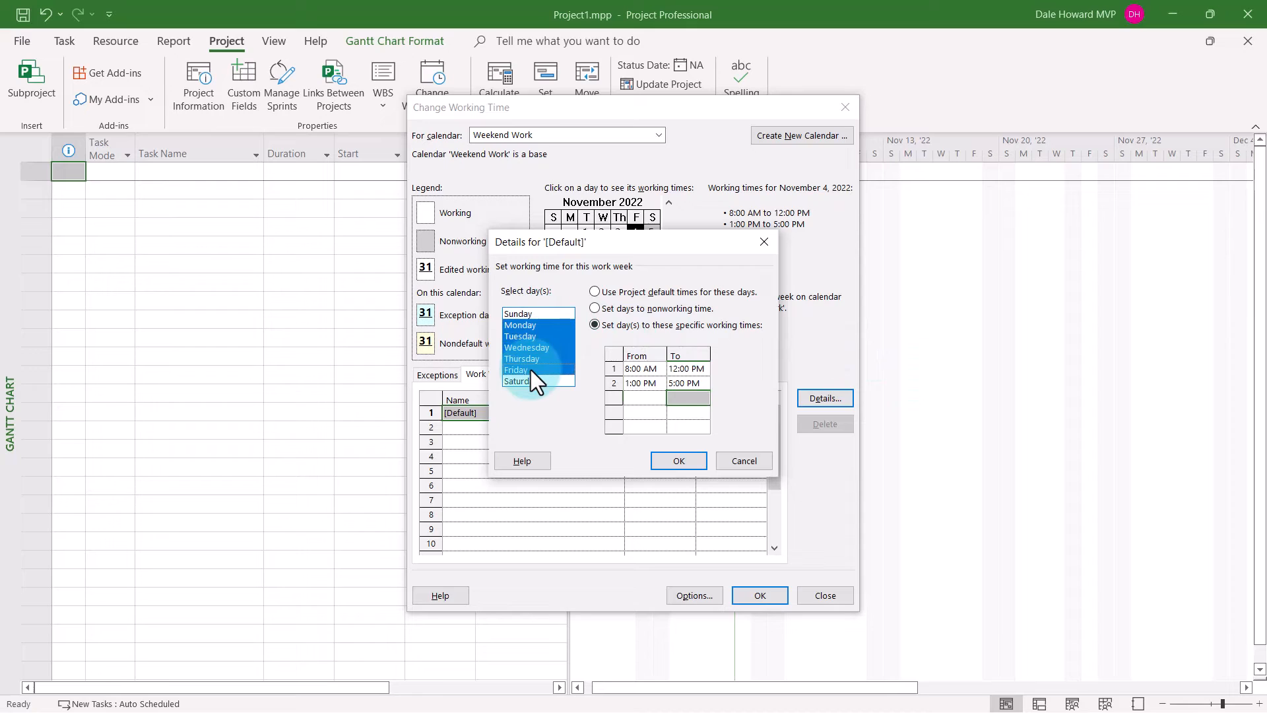
left_click(594, 291)
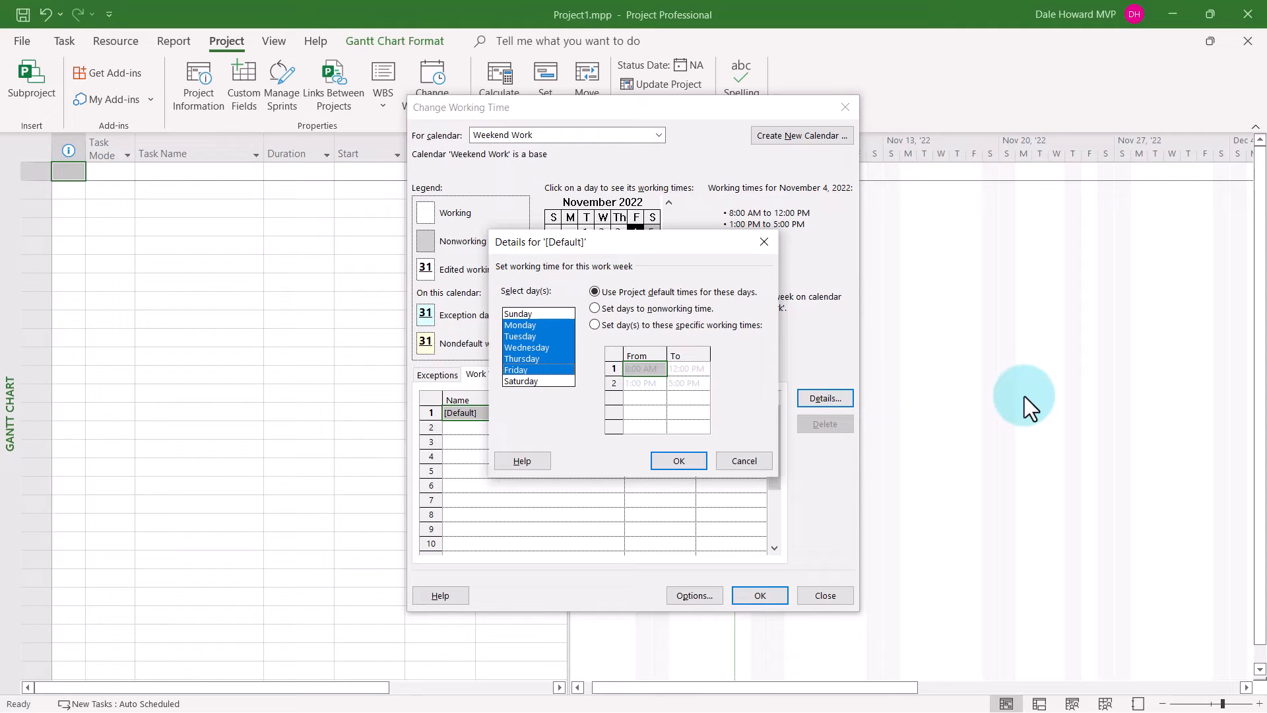
mouse_move(780, 323)
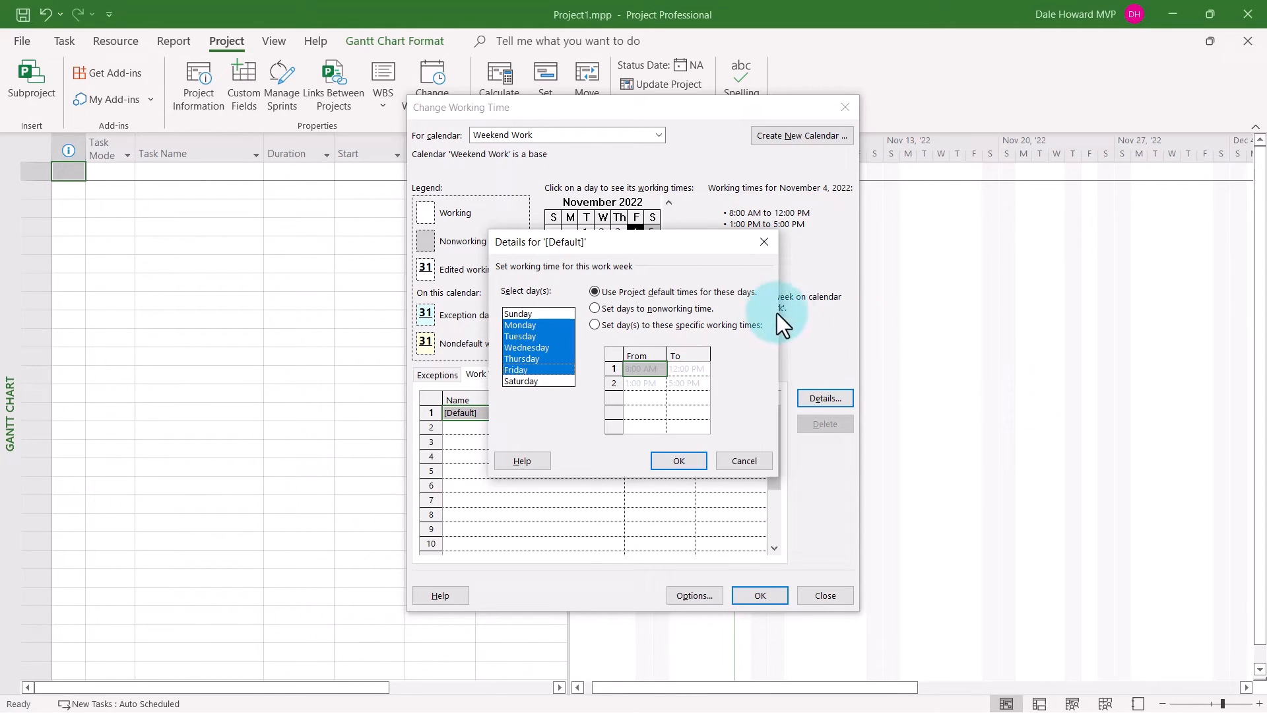
left_click(595, 308)
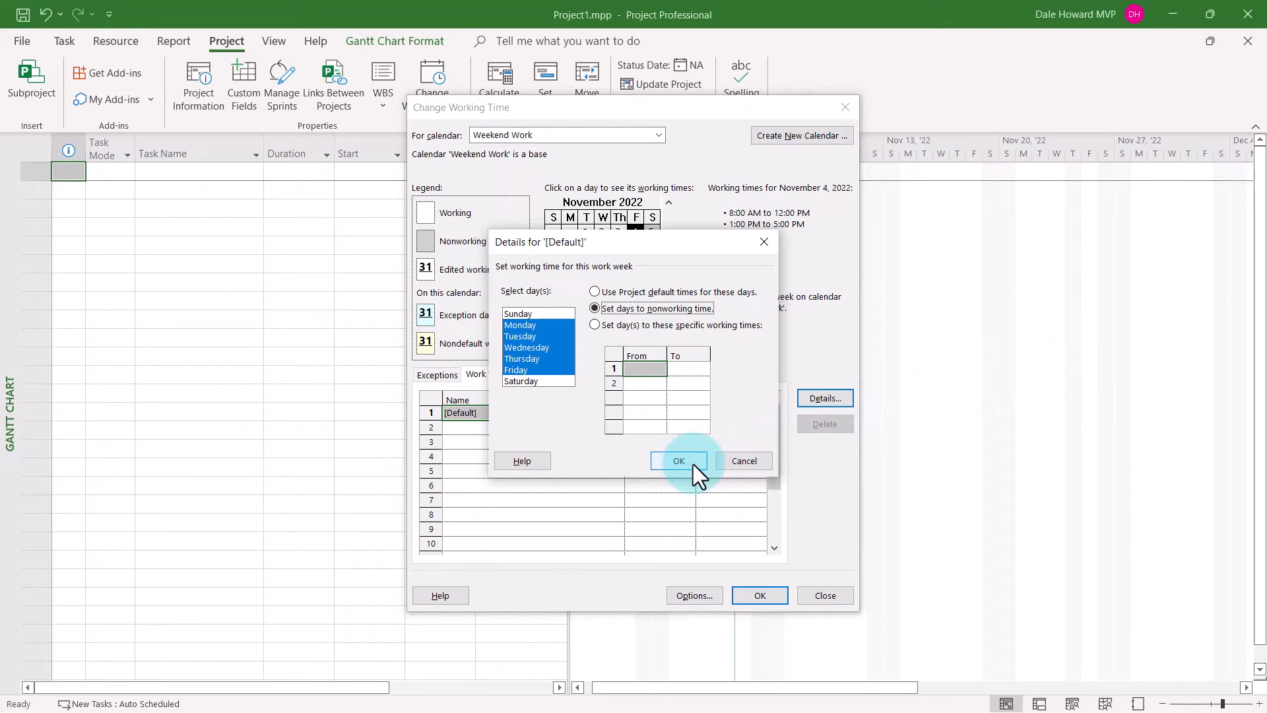
- Confirm the work week and verify Nov 5–6 are working while Nov 8–9 are nonworking
left_click(679, 460)
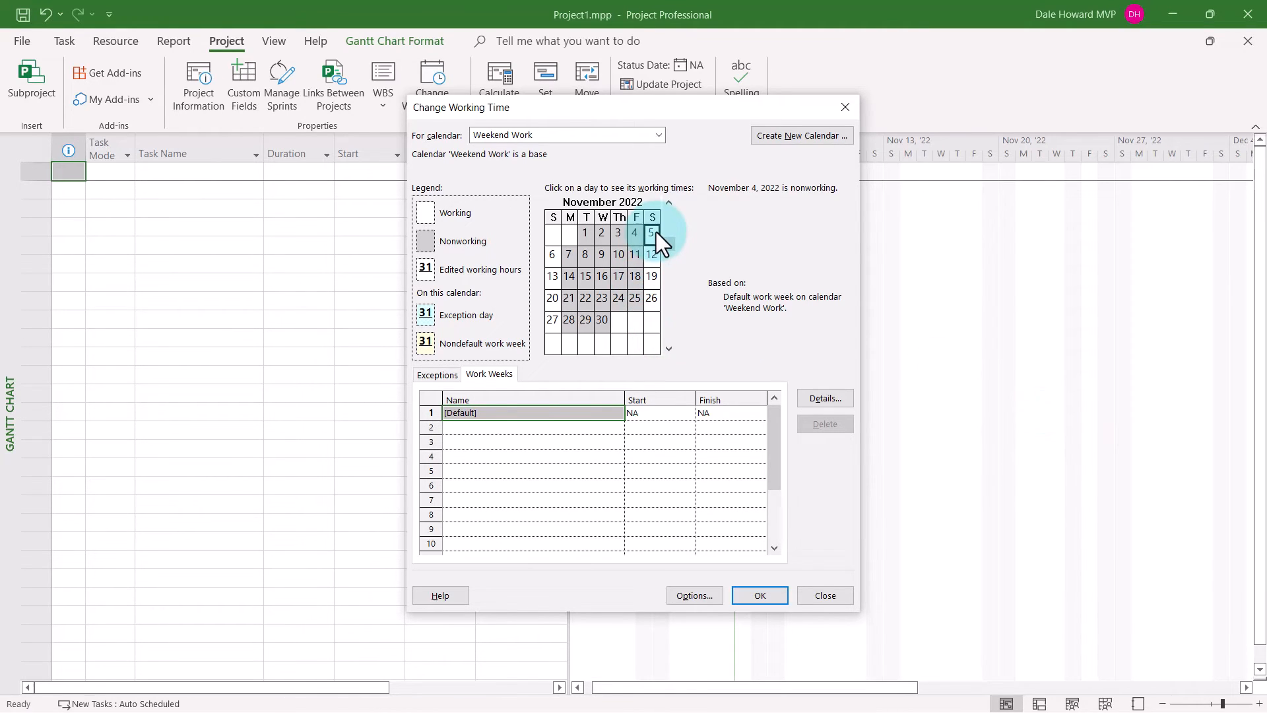
left_click(651, 233)
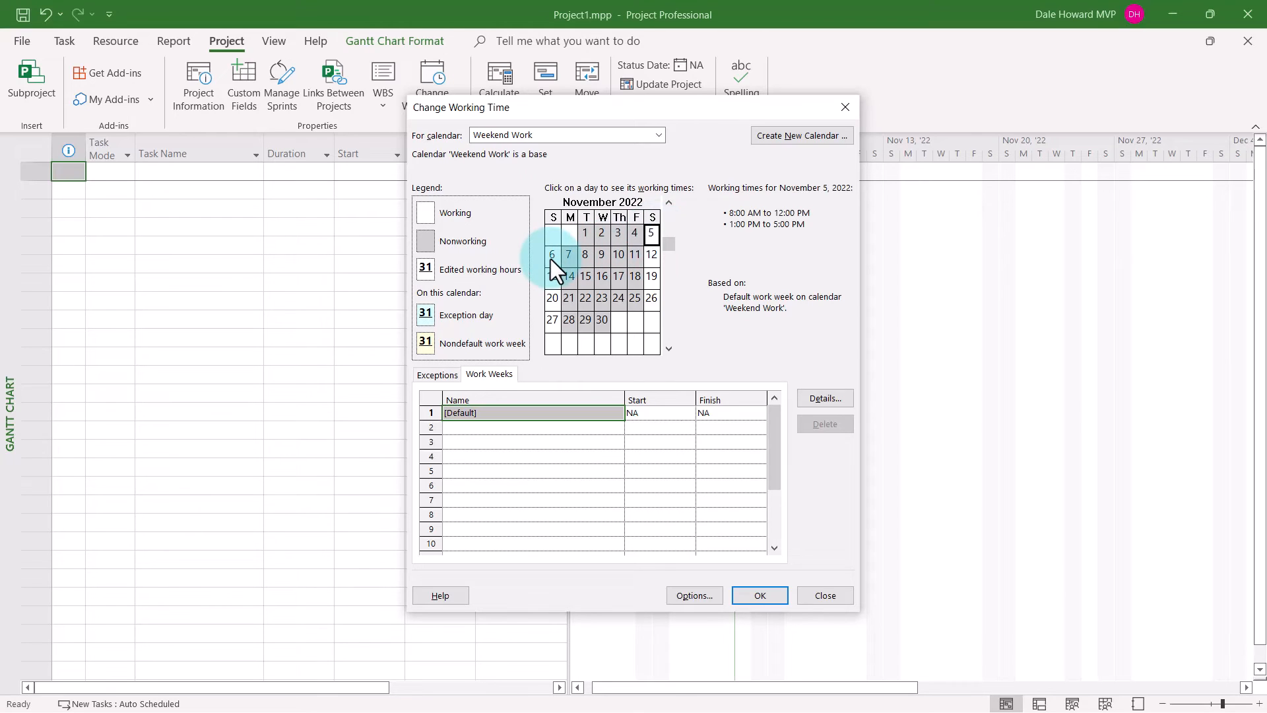
left_click(552, 255)
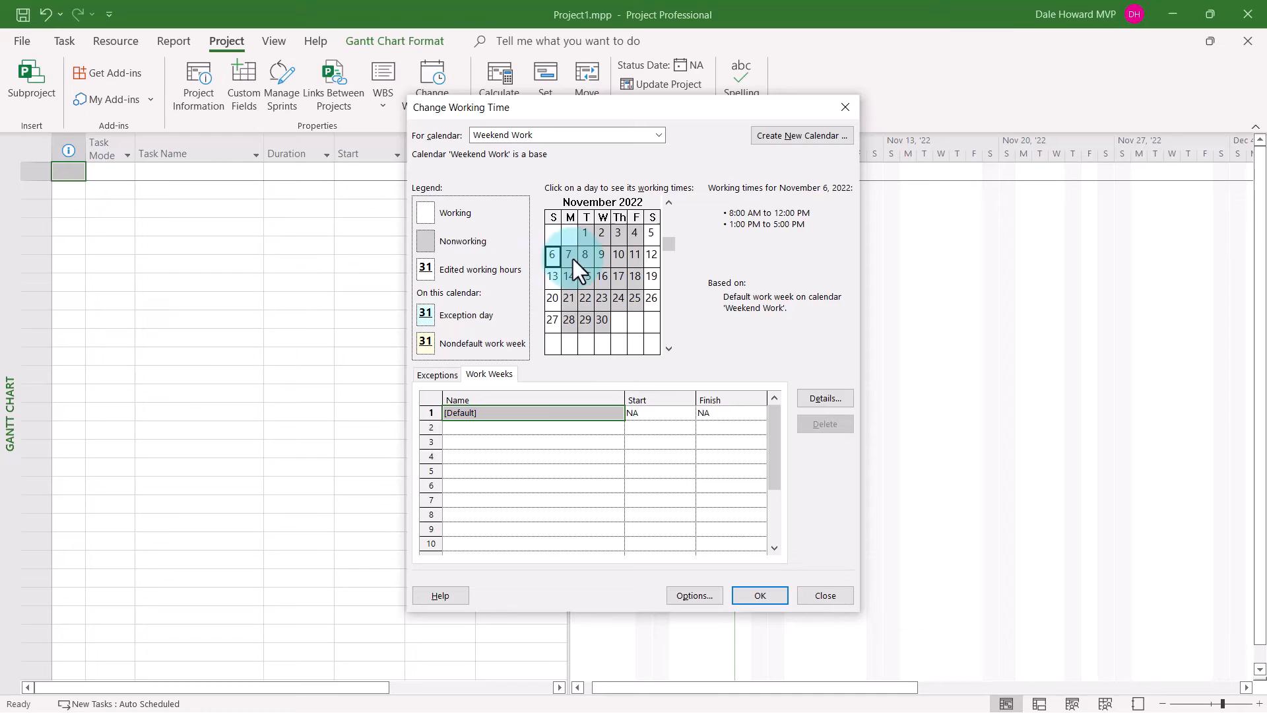
left_click(583, 255)
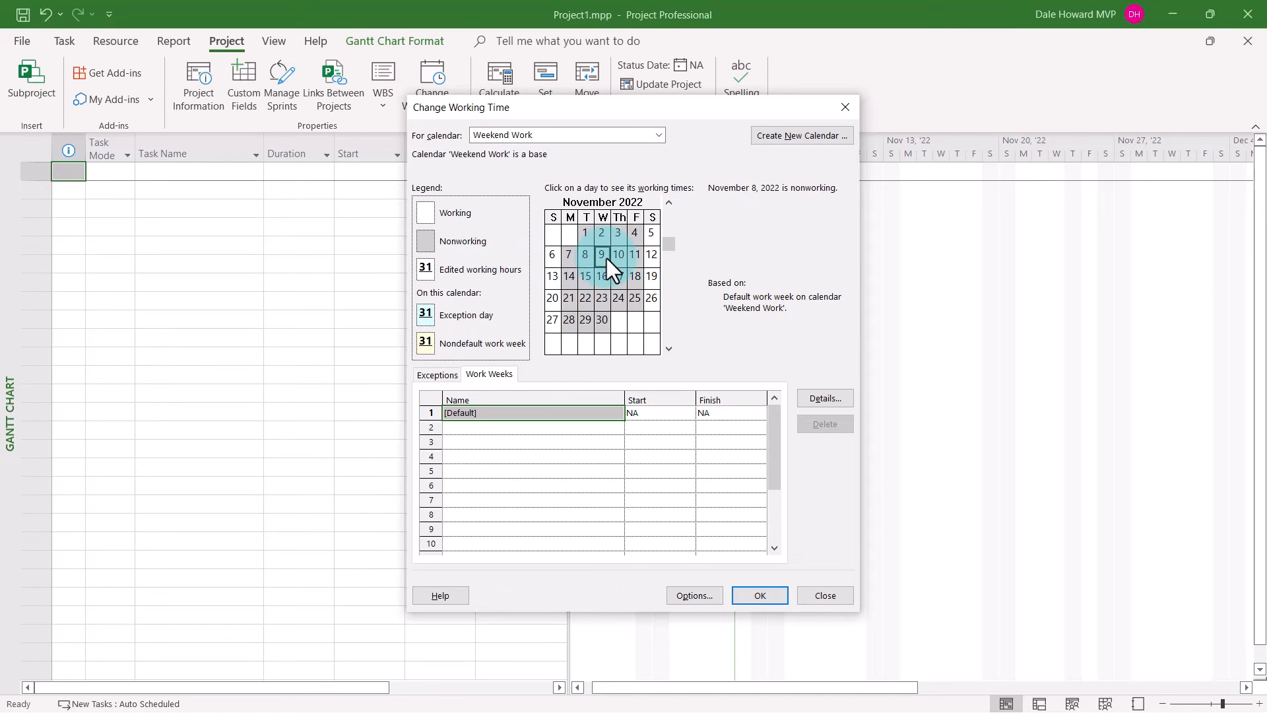
left_click(601, 255)
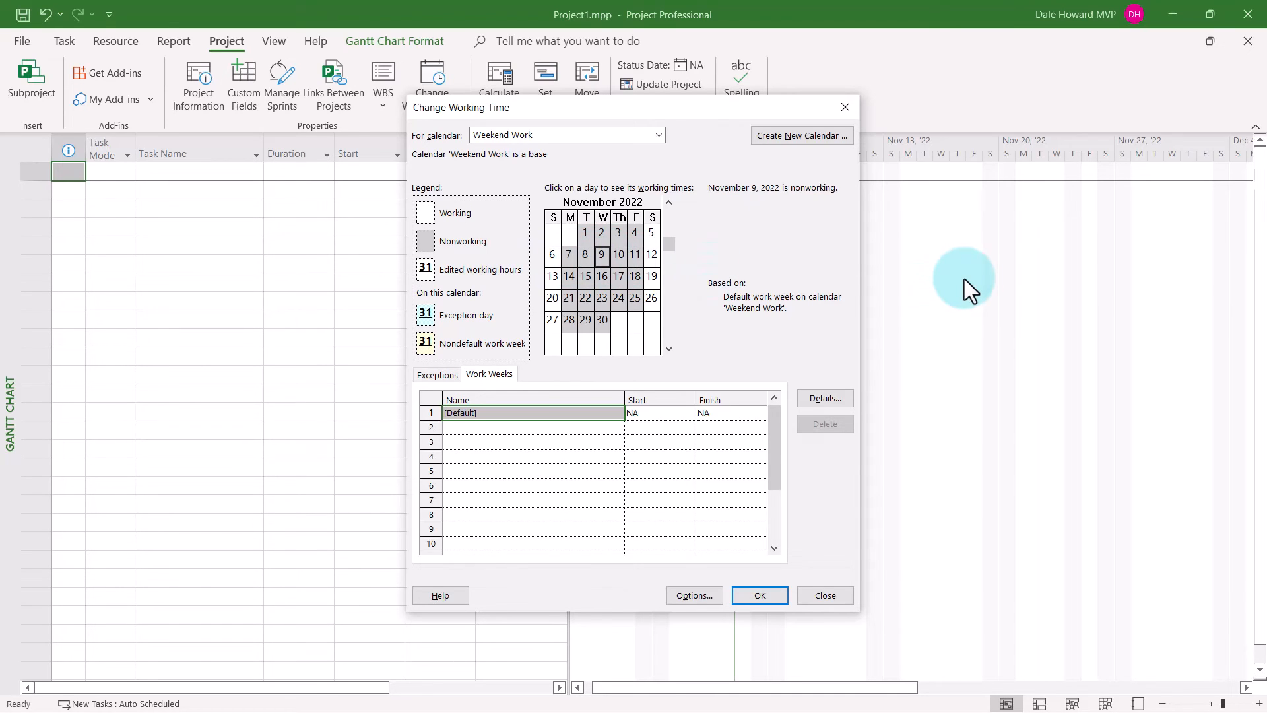